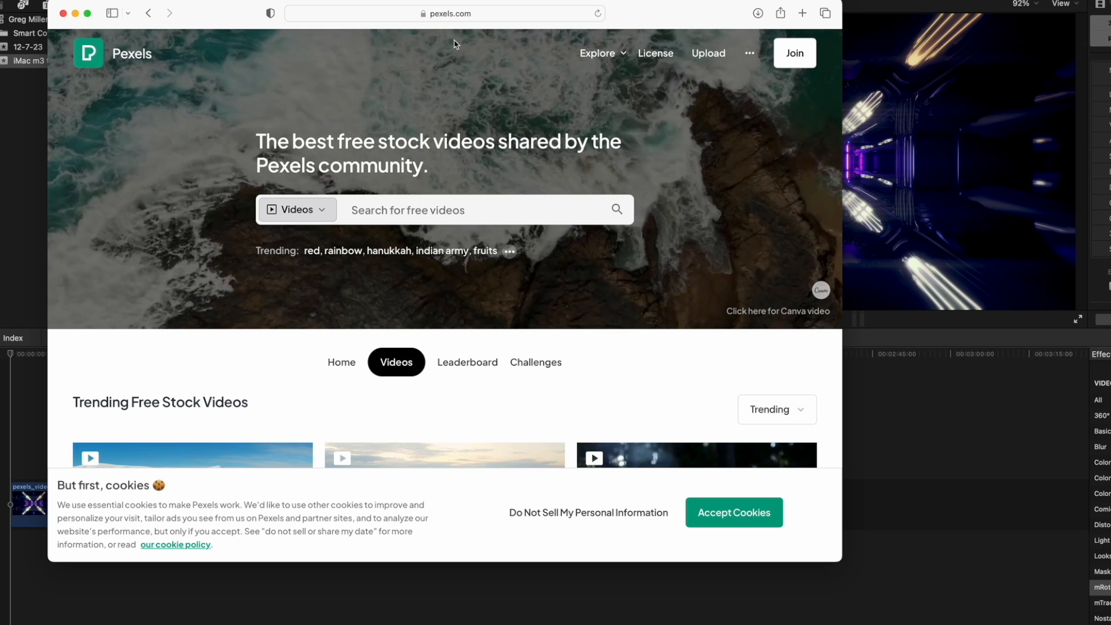
# Step: Scroll the Pexels homepage down to the Trending Free Stock Videos grid
pyautogui.scroll(-3)
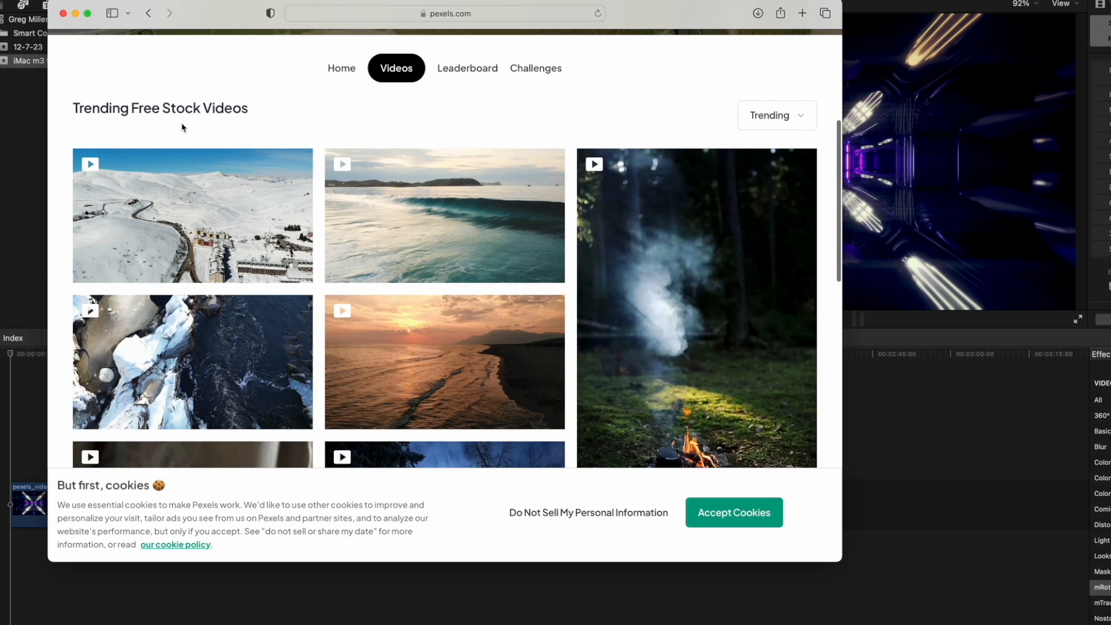
pyautogui.moveTo(476, 92)
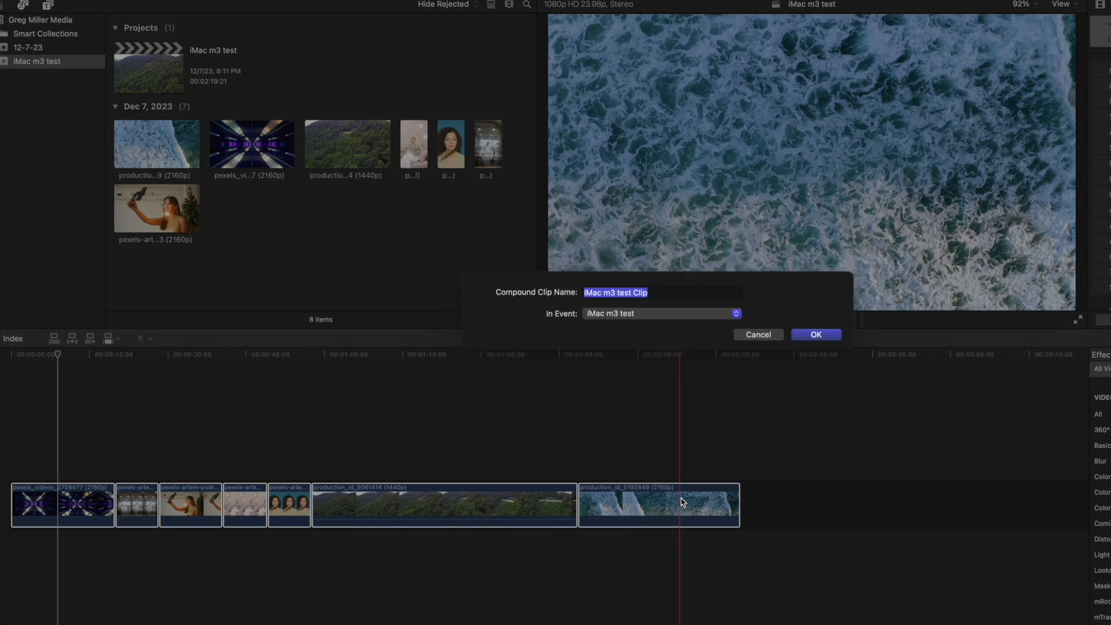
# Step: Create the compound clip 'iMac m3 test Clip' and stack pasted copies of it in the timeline
pyautogui.click(814, 333)
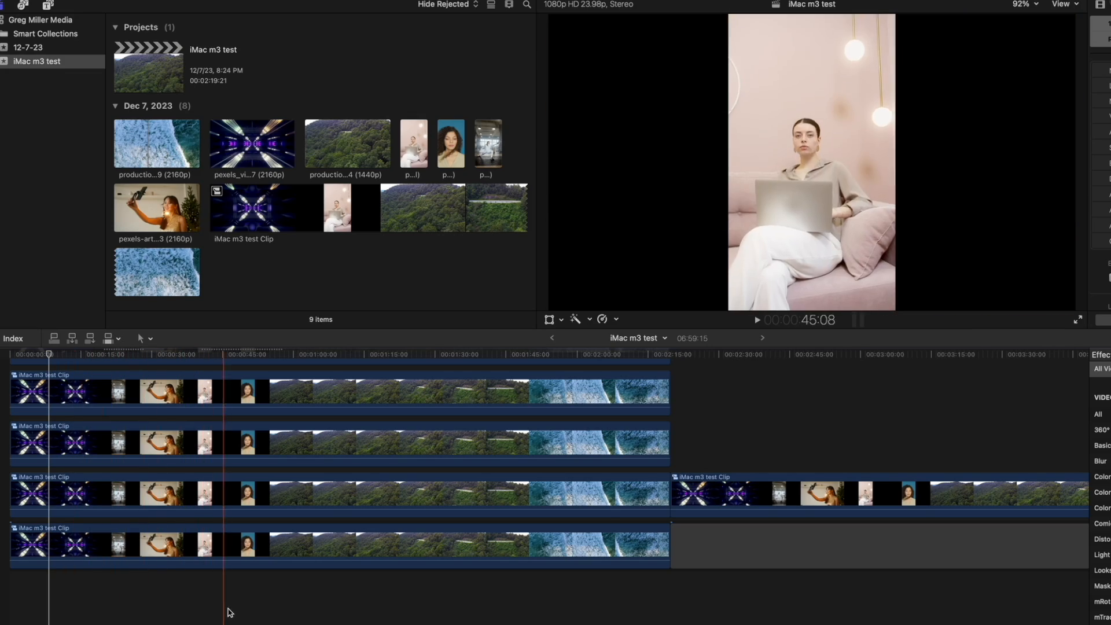
pyautogui.click(379, 354)
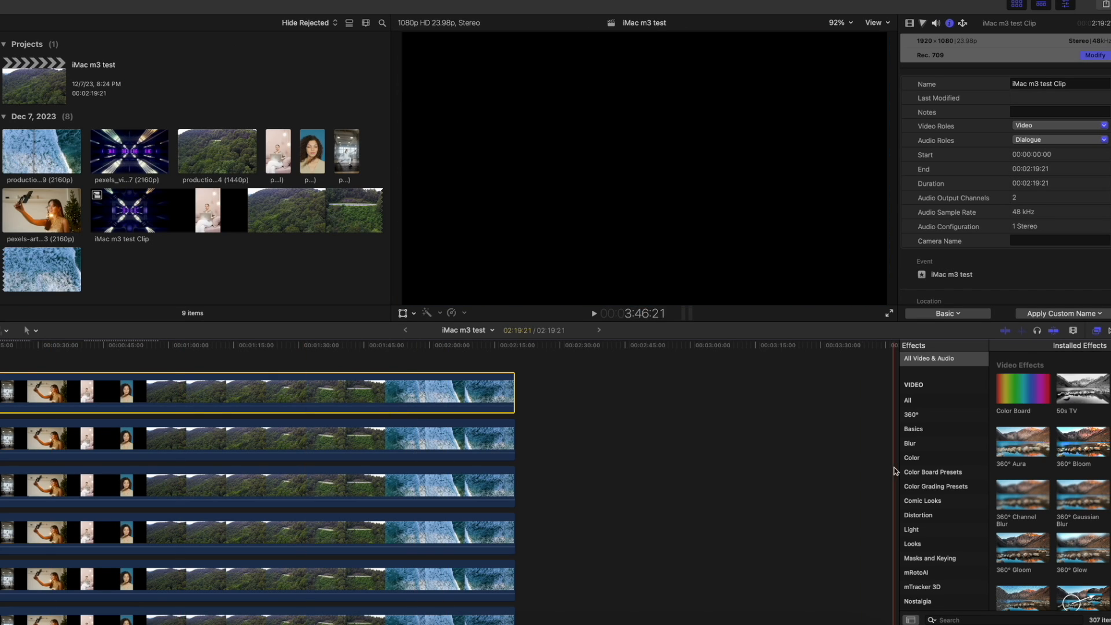
# Step: Apply the Colorize effect from the Color category to the stacked compound clips, tinting them orange
pyautogui.click(911, 457)
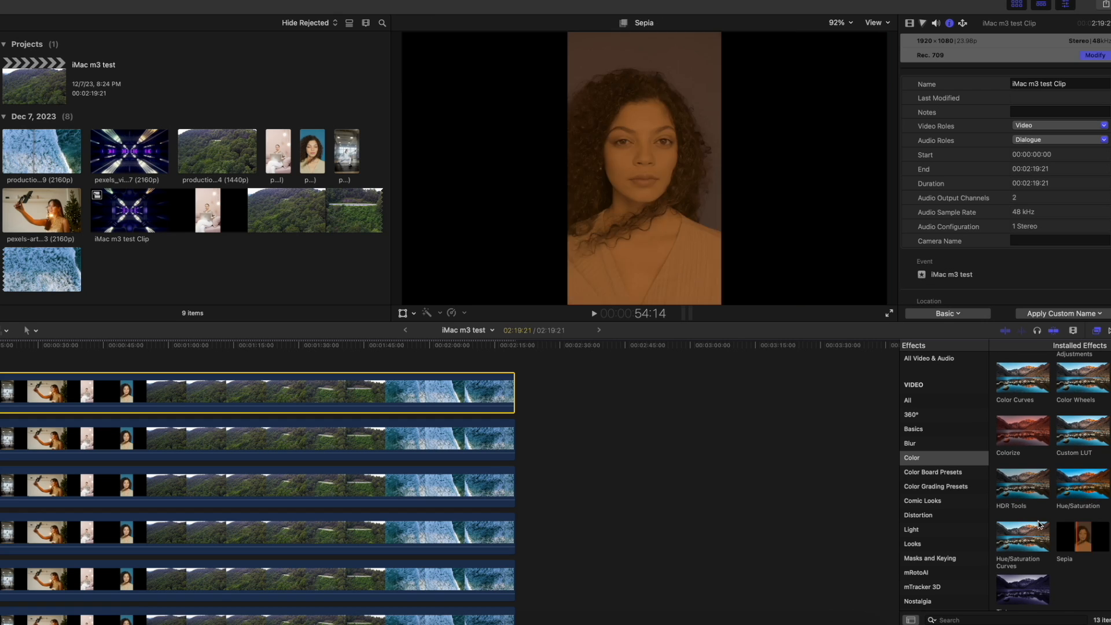
pyautogui.click(255, 439)
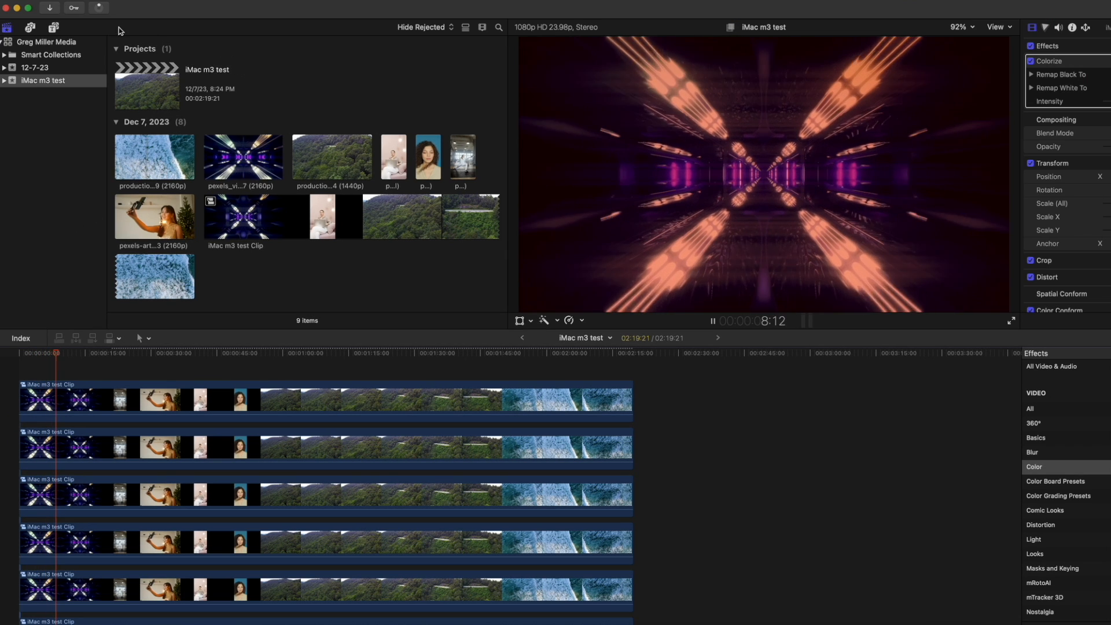
pyautogui.click(98, 8)
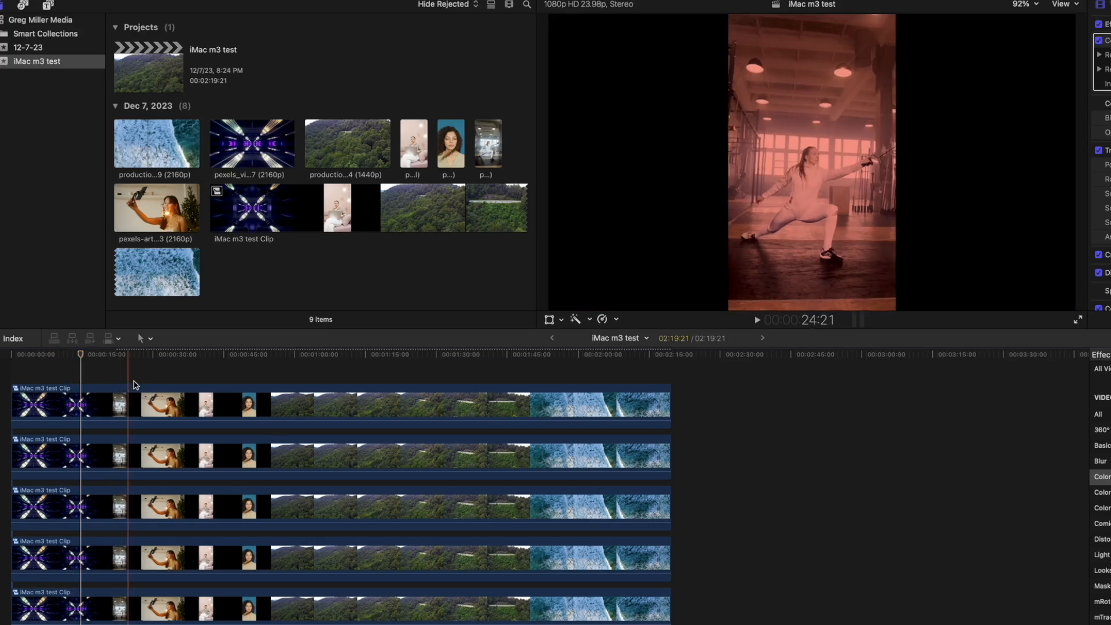
pyautogui.click(362, 354)
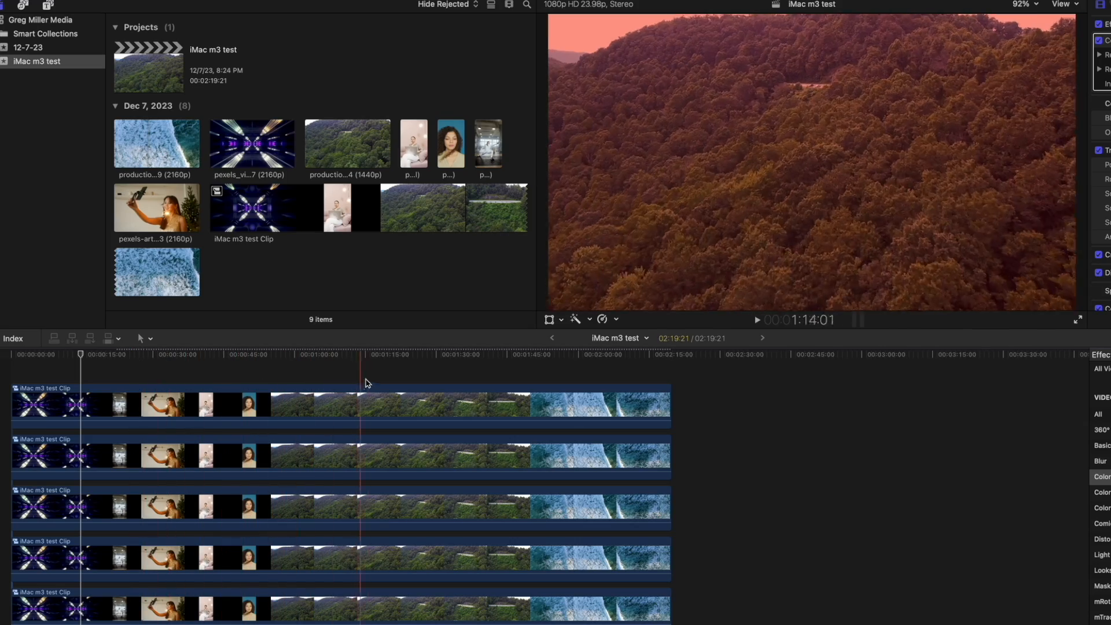
pyautogui.click(525, 375)
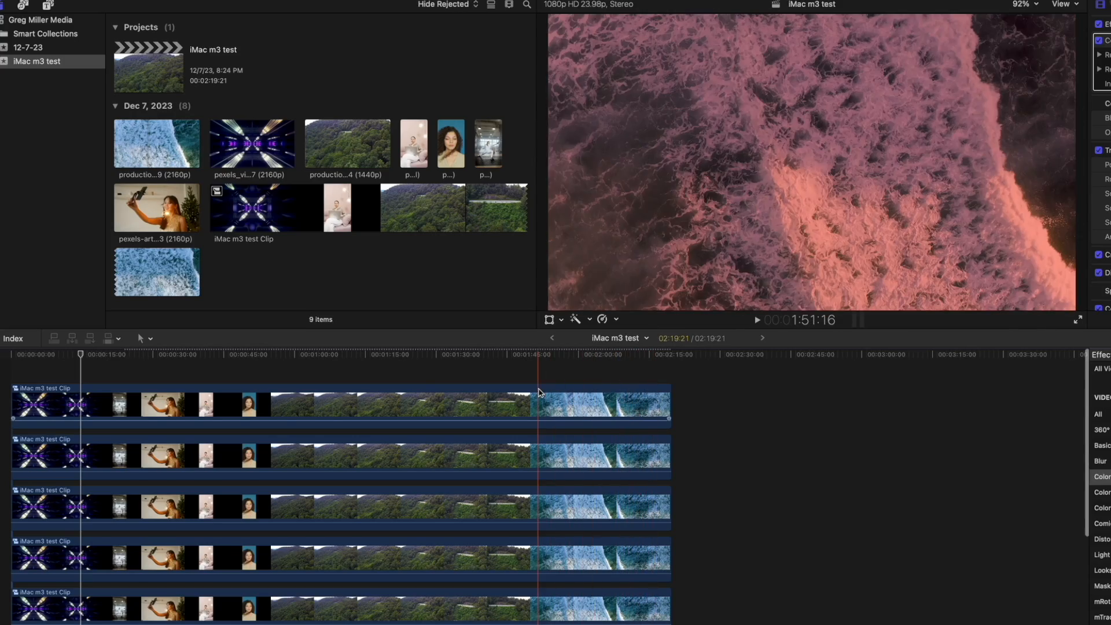
pyautogui.click(604, 355)
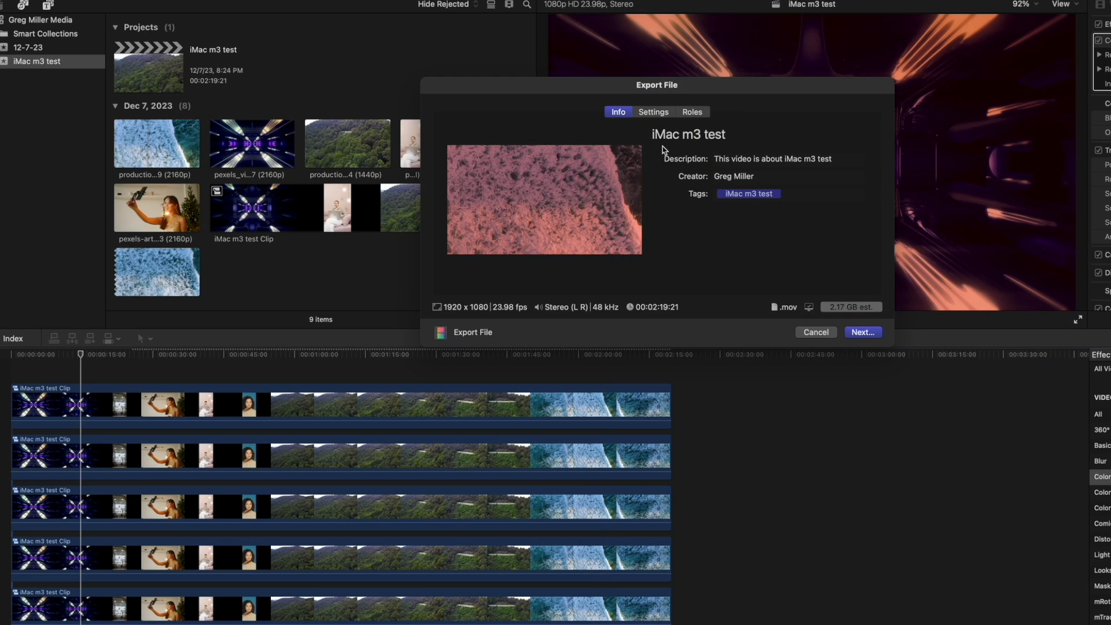
pyautogui.moveTo(674, 124)
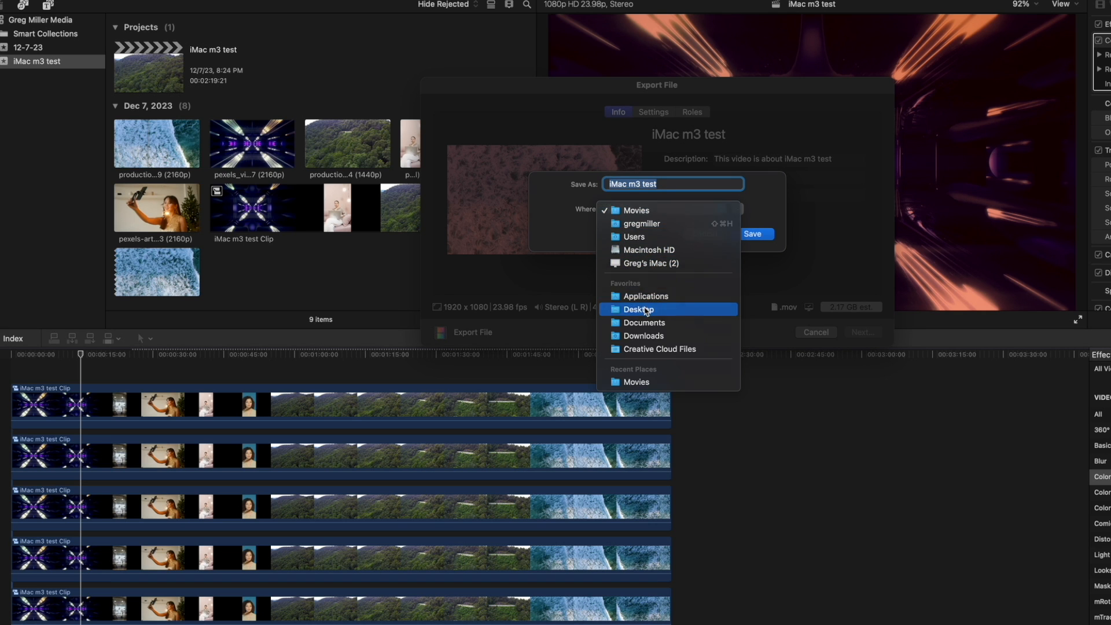
# Step: Save the exported movie 'iMac m3 test' to the Desktop
pyautogui.click(639, 309)
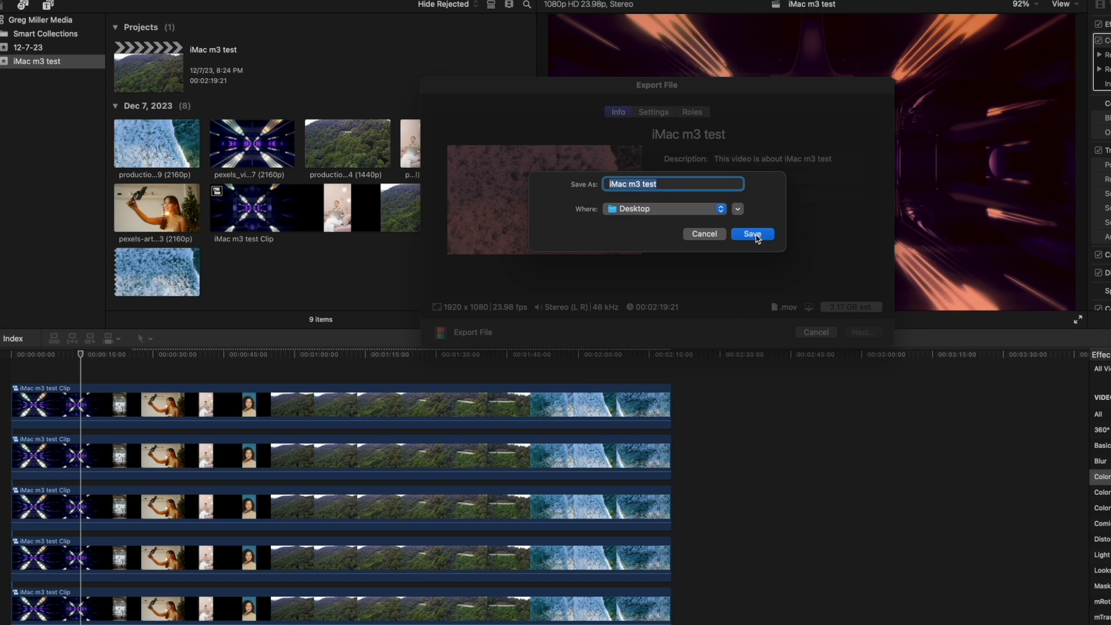
pyautogui.click(752, 233)
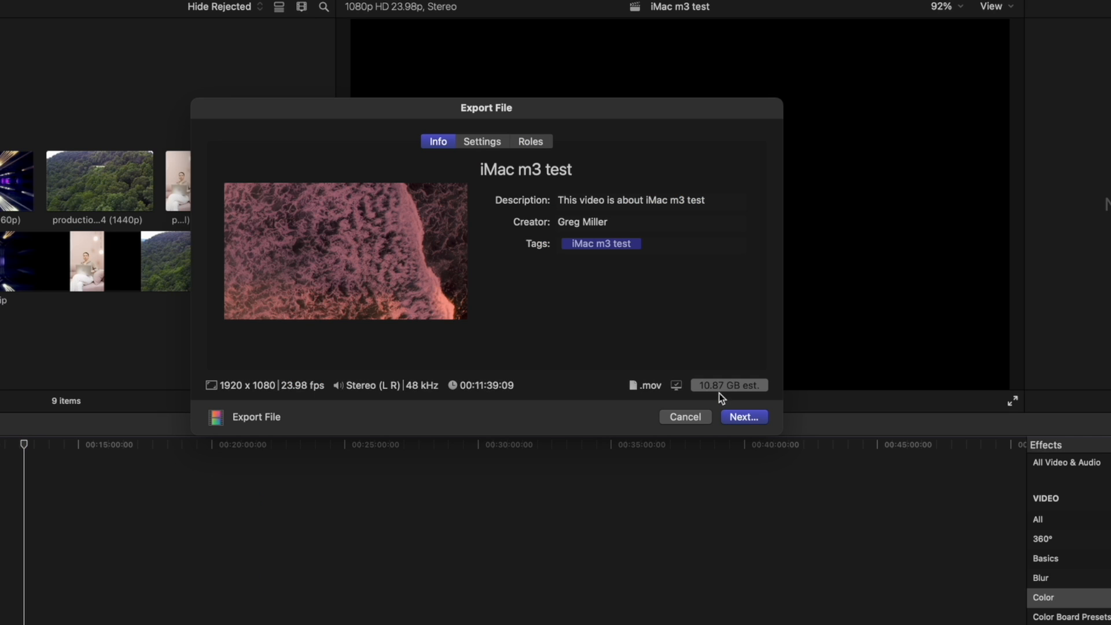
# Step: Set the export Video Codec to H.264 for the 11-minute movie
pyautogui.click(482, 141)
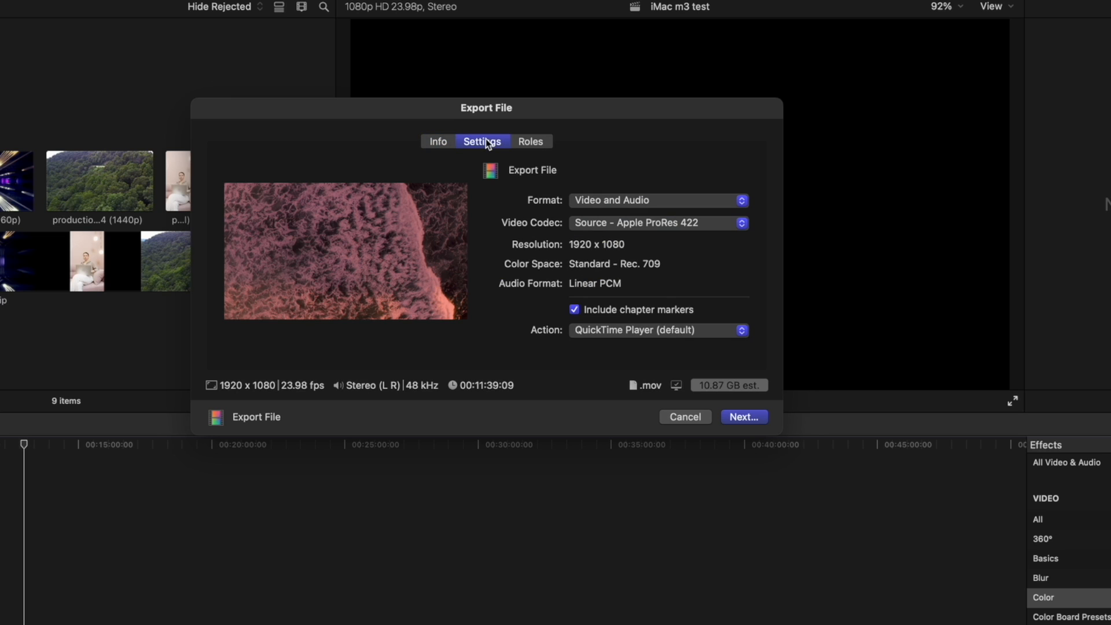
pyautogui.click(657, 222)
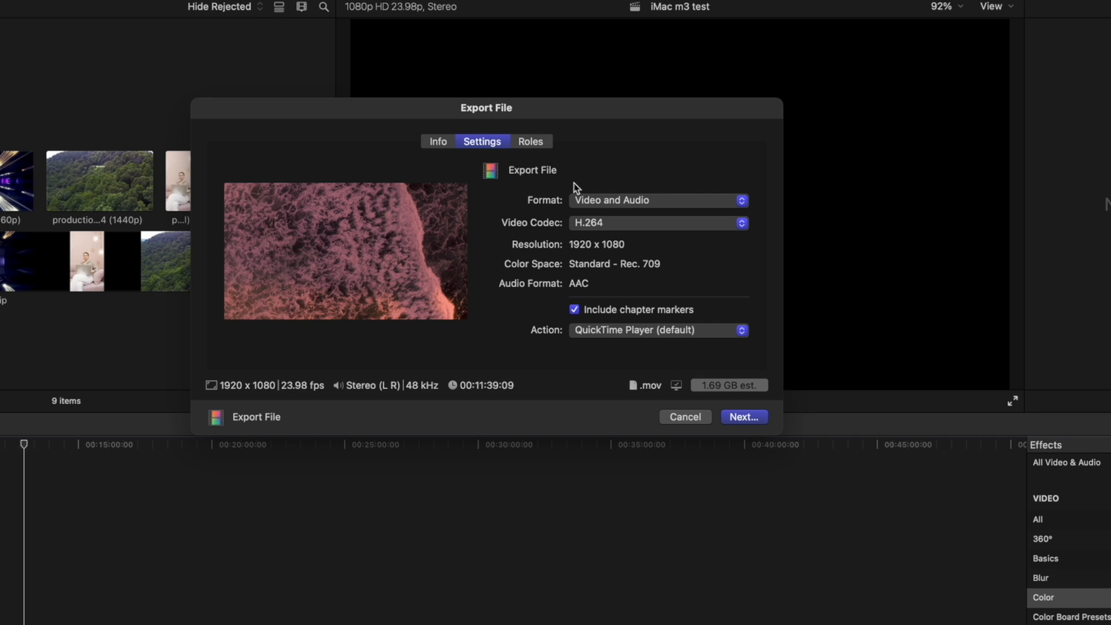
pyautogui.click(742, 416)
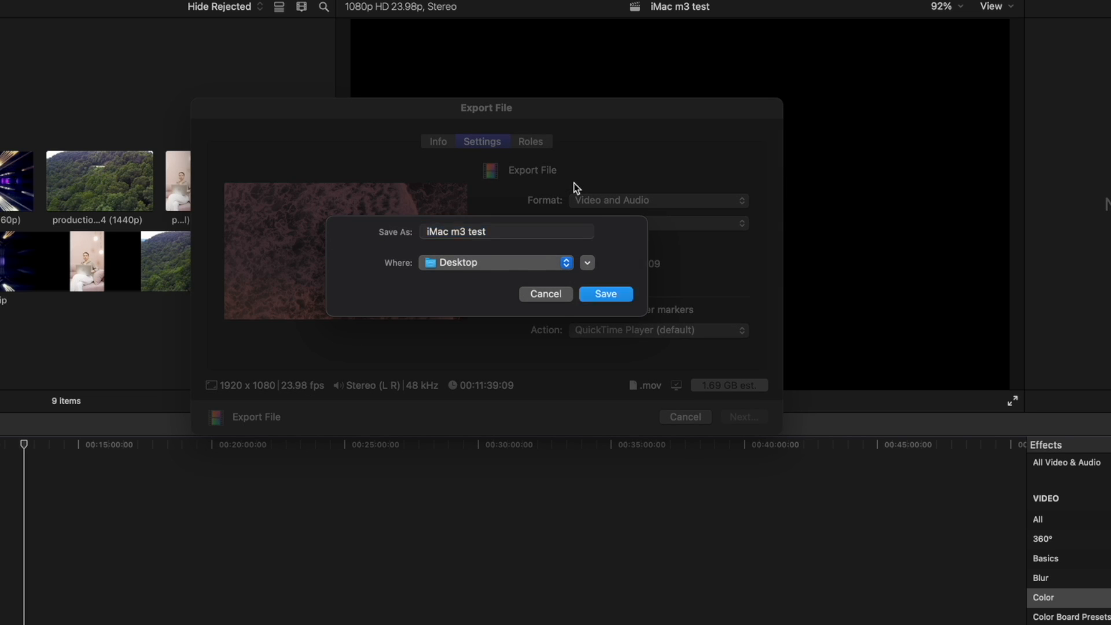
# Step: Save the H.264 movie to the Desktop, replacing the existing iMac m3 test.mov
pyautogui.click(604, 294)
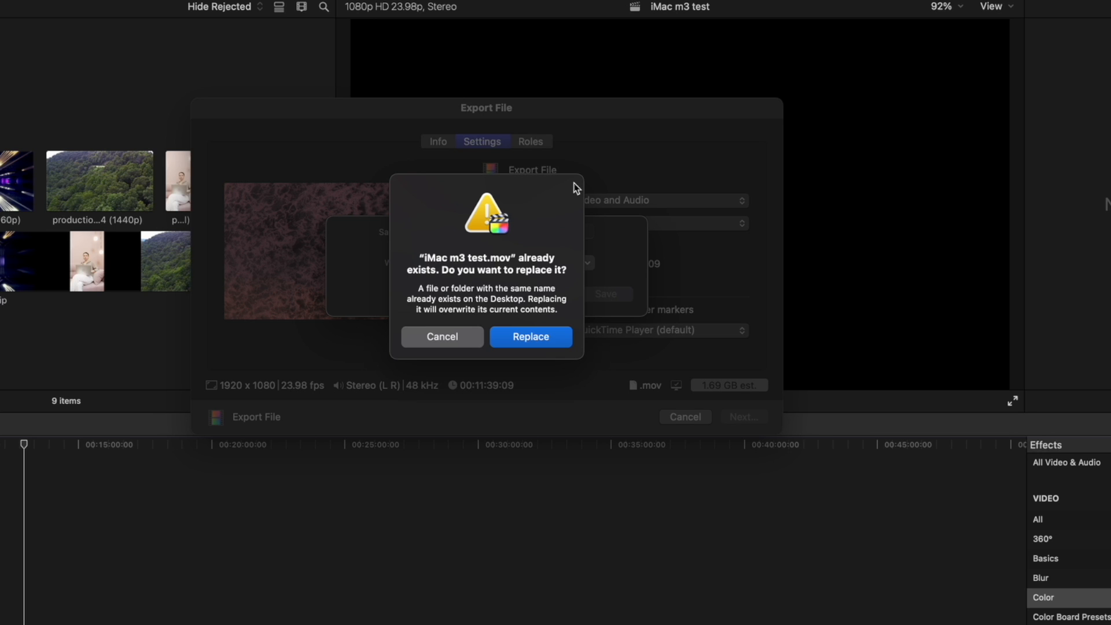
pyautogui.click(530, 336)
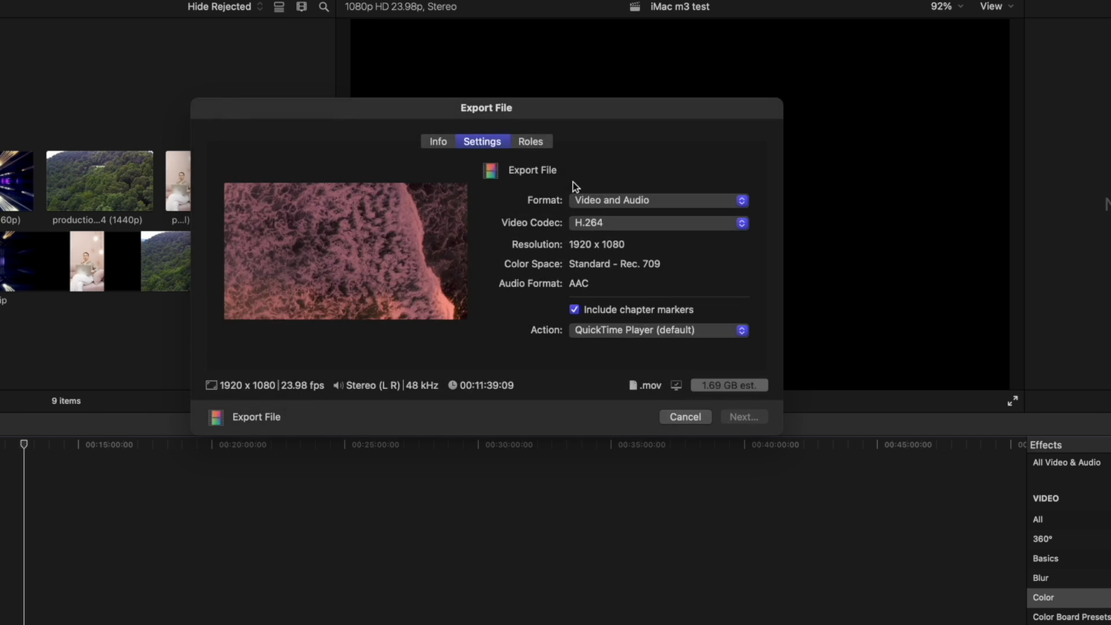
pyautogui.click(743, 416)
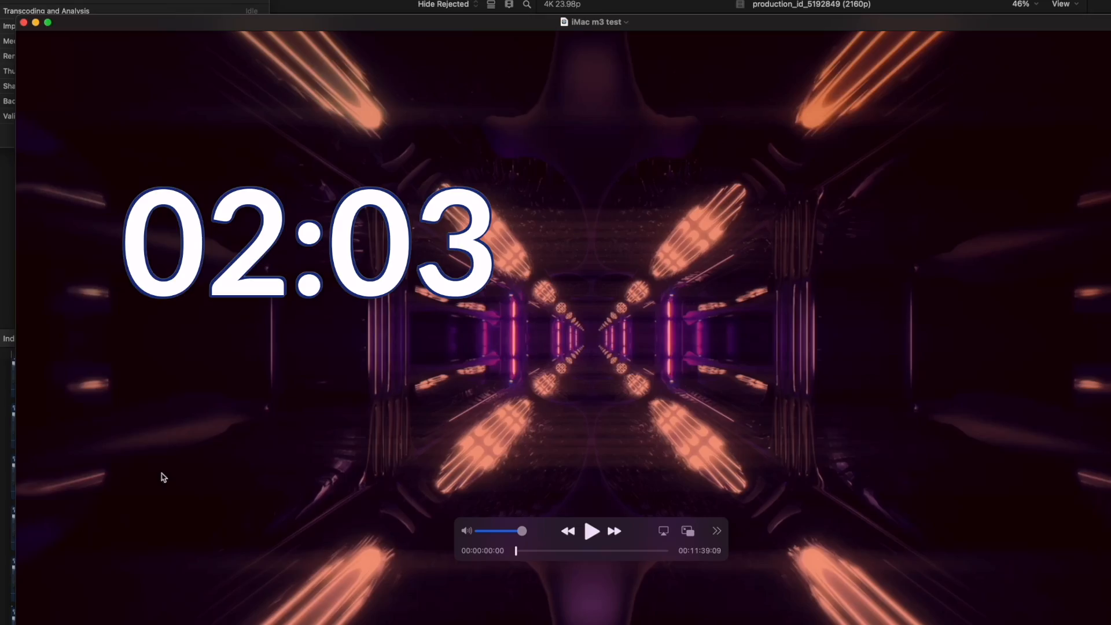
# Step: Play the exported iMac m3 test movie in QuickTime and jump to its 11:39:09 end
pyautogui.click(558, 551)
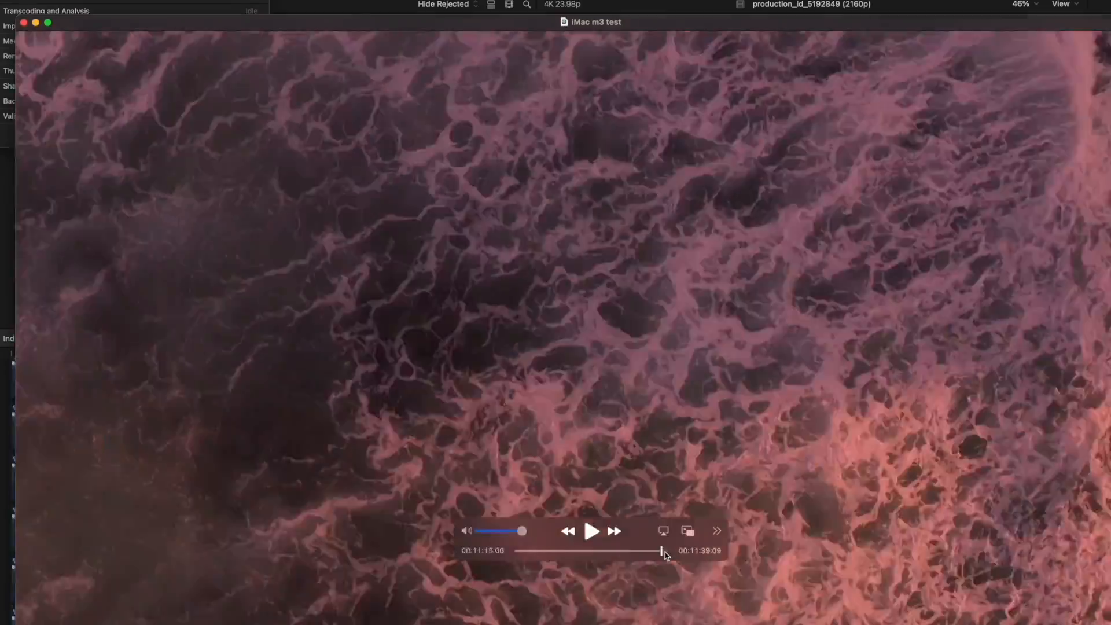
pyautogui.moveTo(660, 551); pyautogui.dragTo(664, 550)
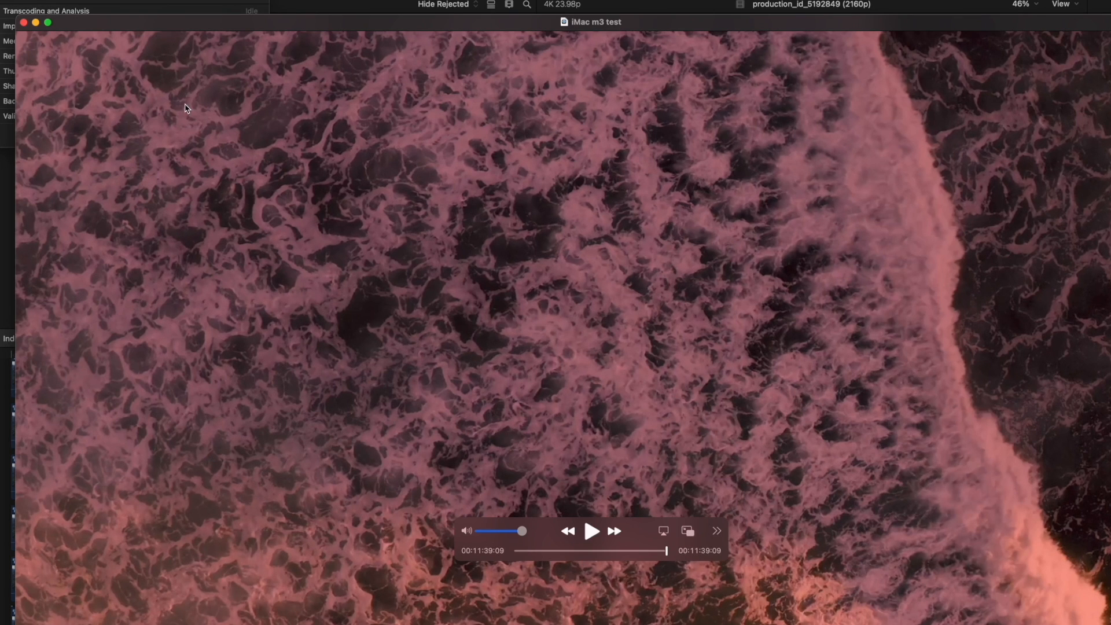